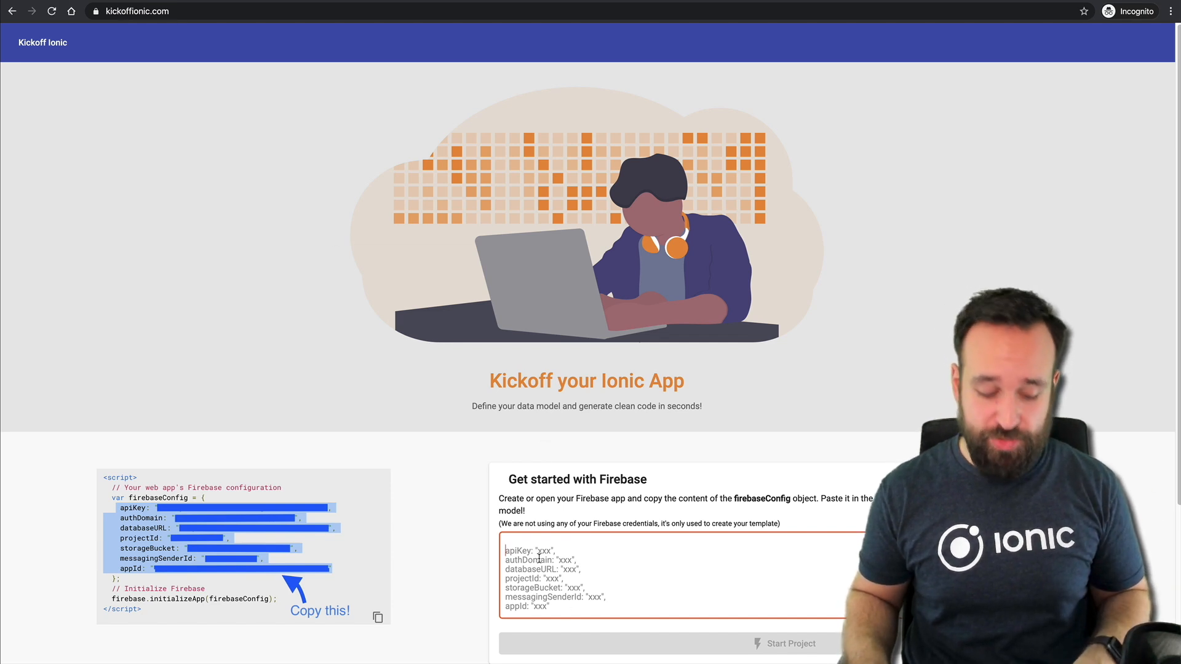
scroll("down", 3)
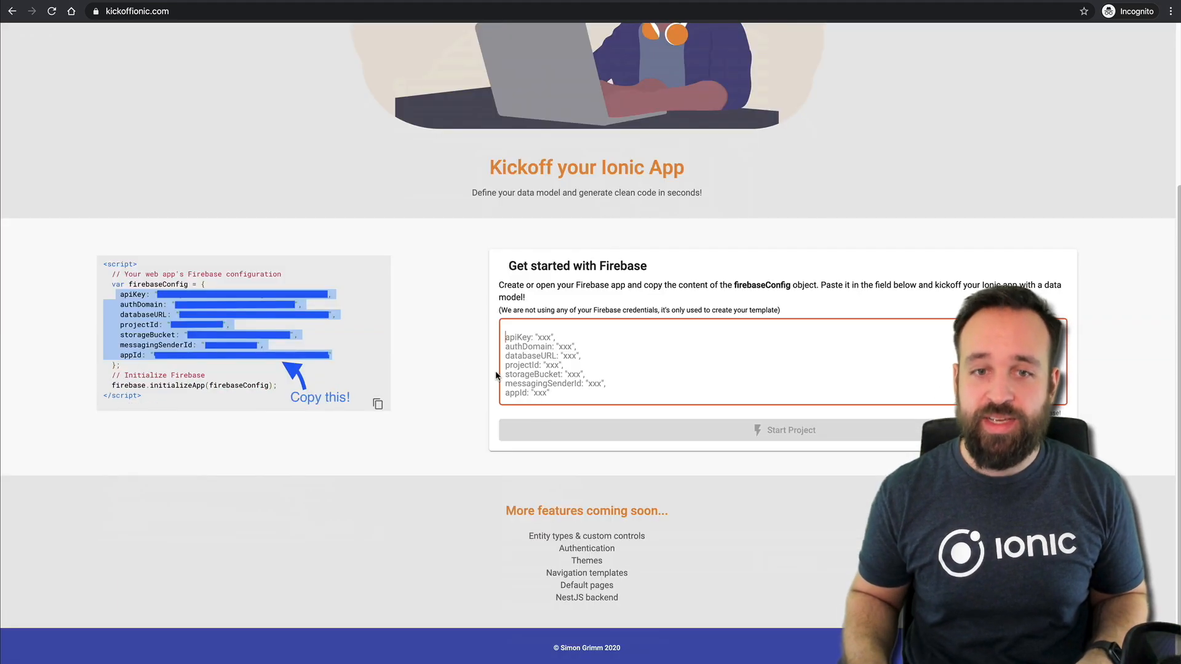
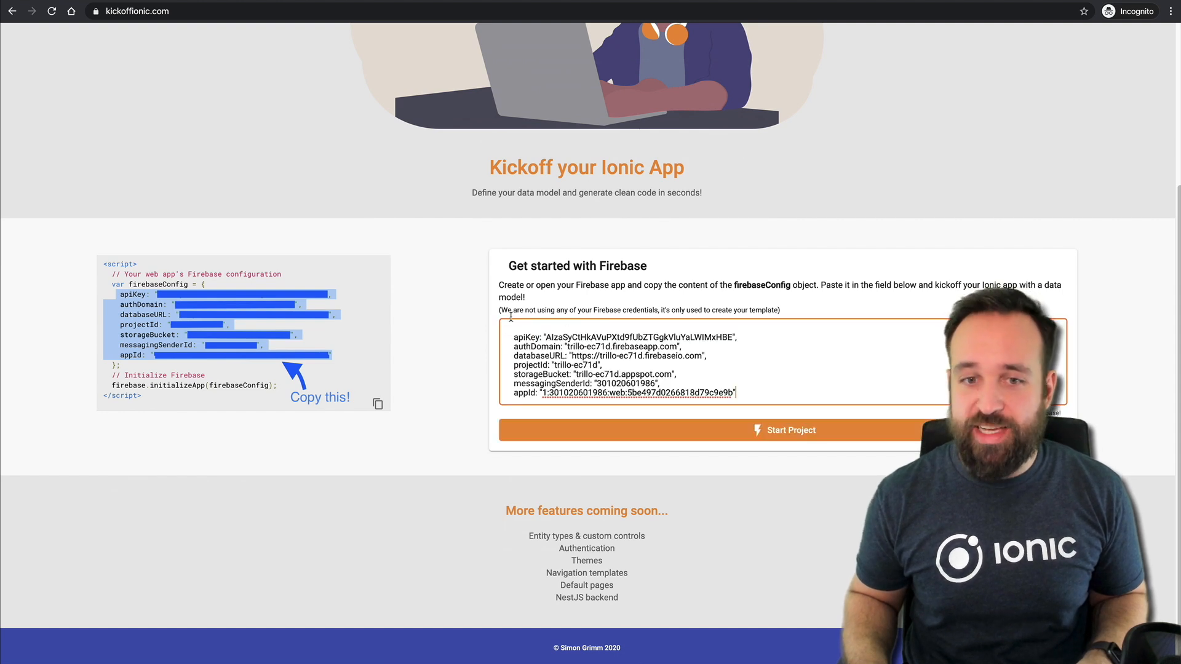
left_click(783, 430)
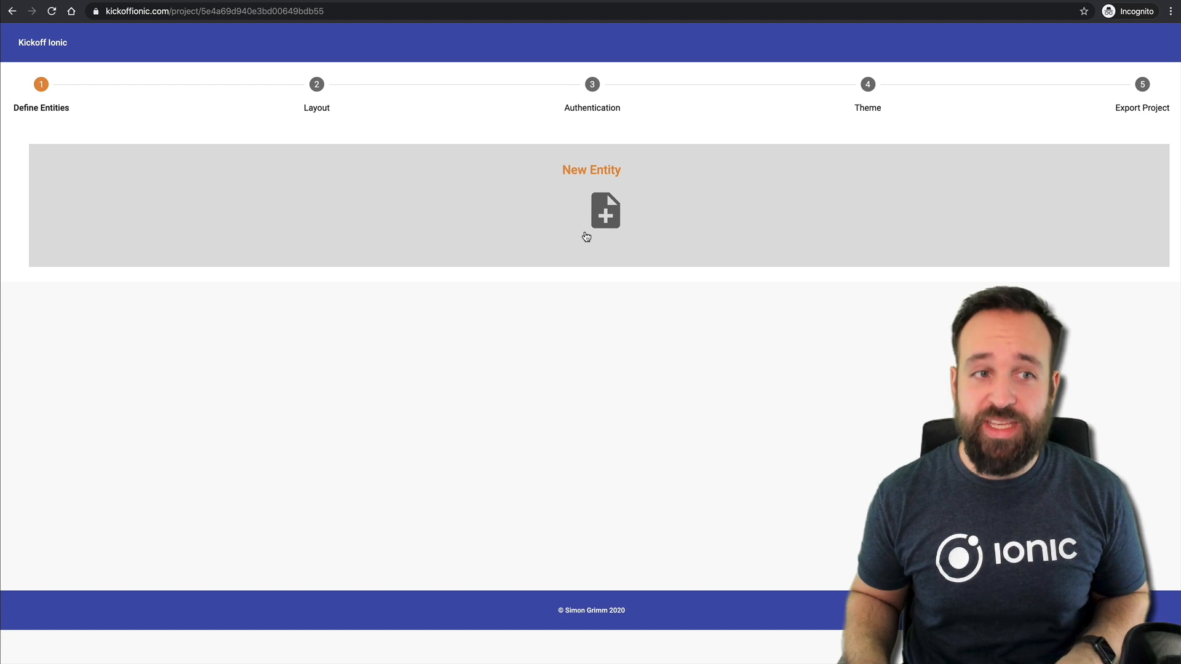
Create a 'user' entity with a string 'name' field
left_click(605, 210)
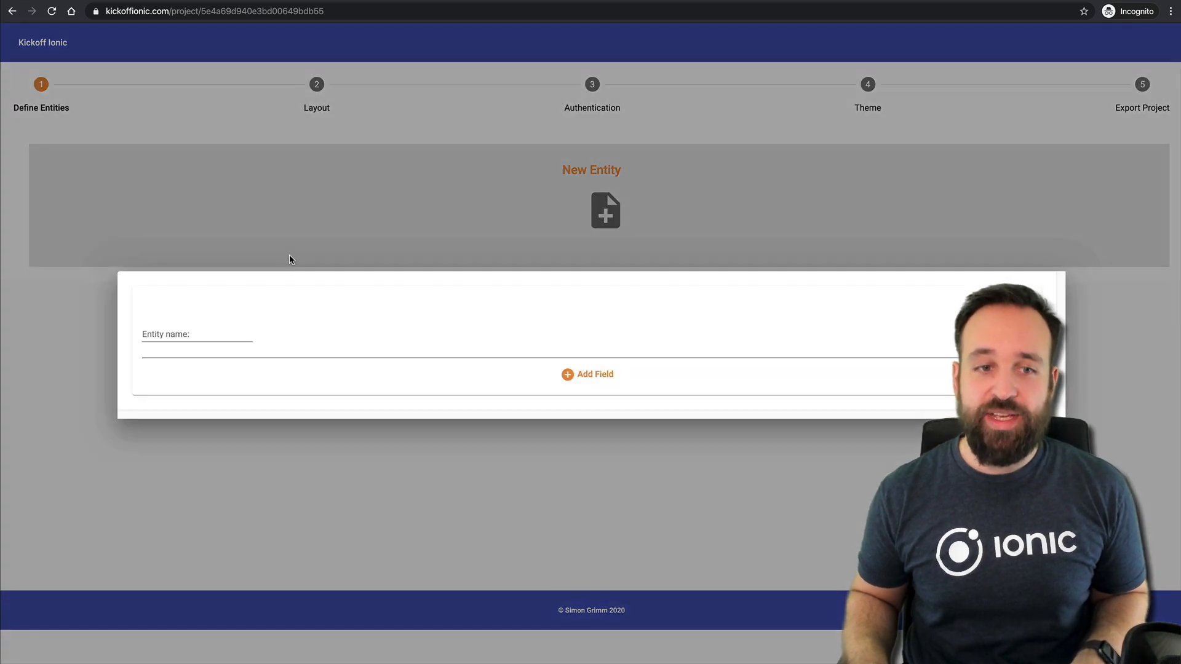
type("user")
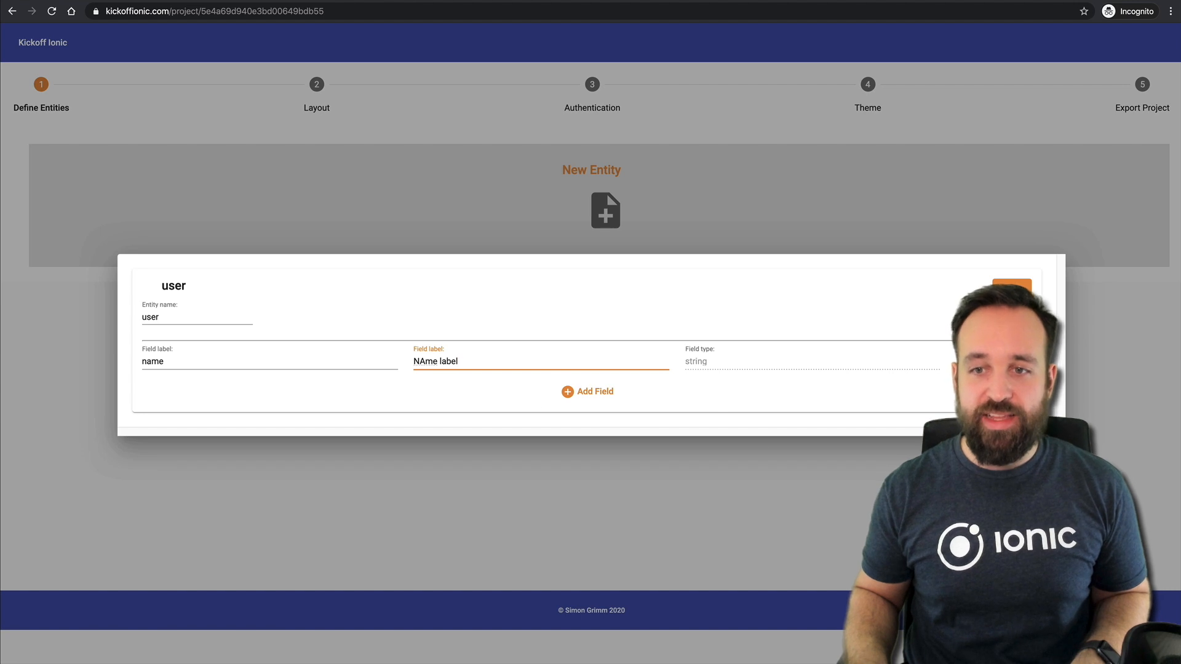
left_click(1011, 288)
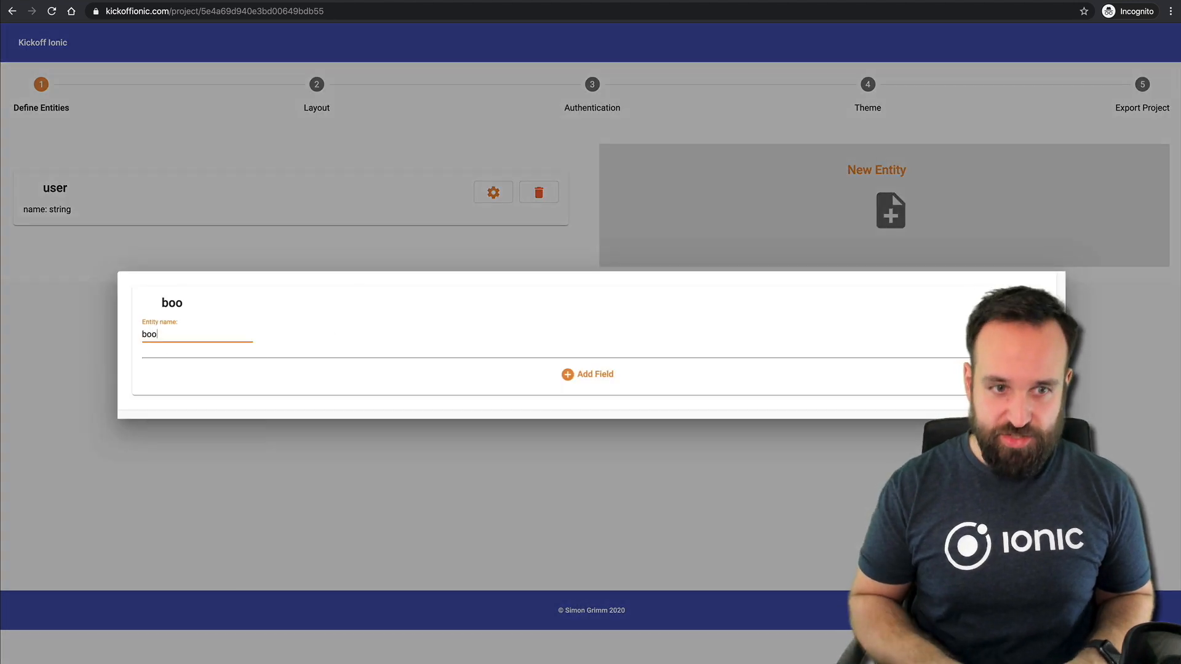
Create a 'Book' entity with a string 'title' field
type("Book")
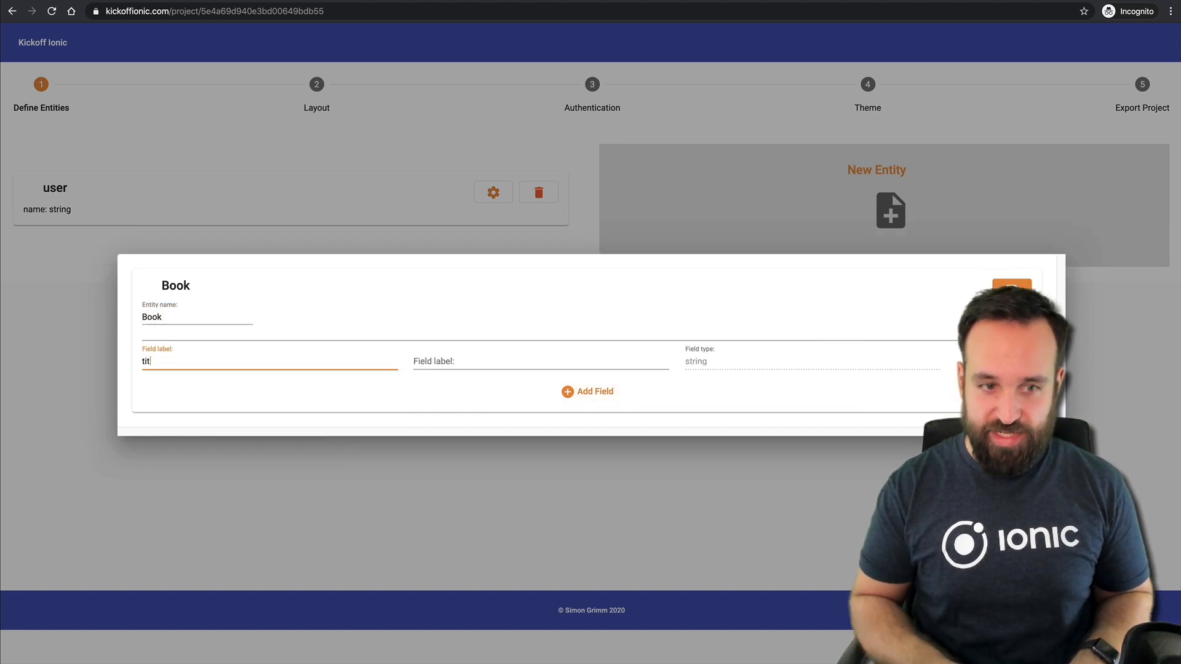
type("Book")
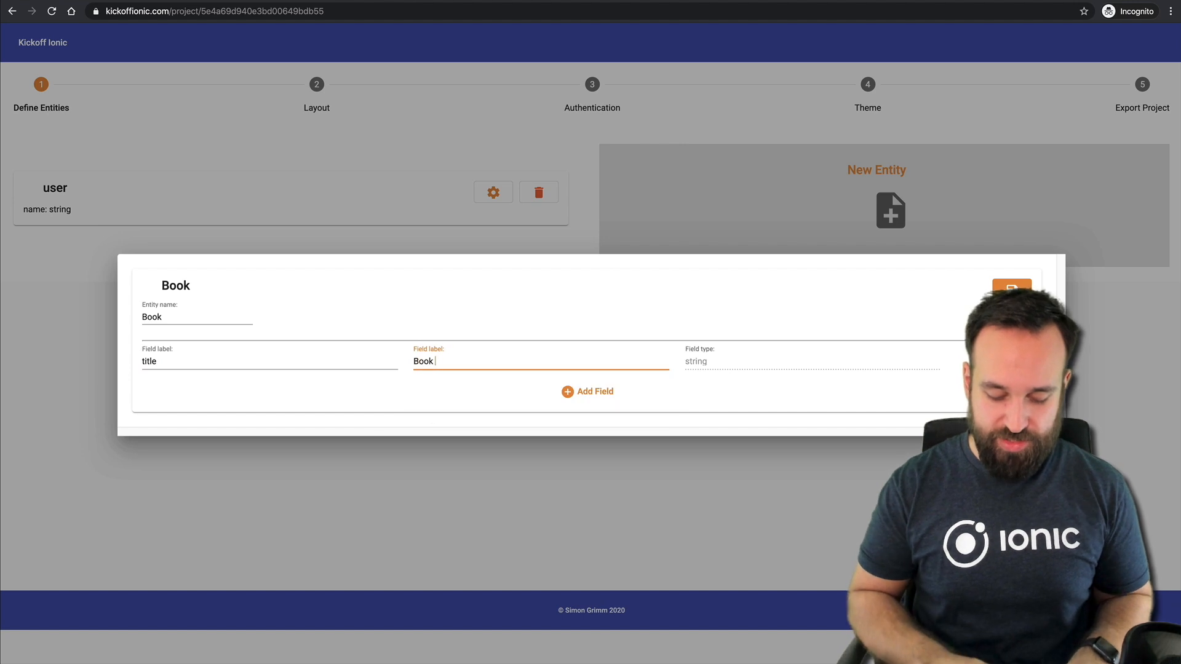
left_click(1011, 290)
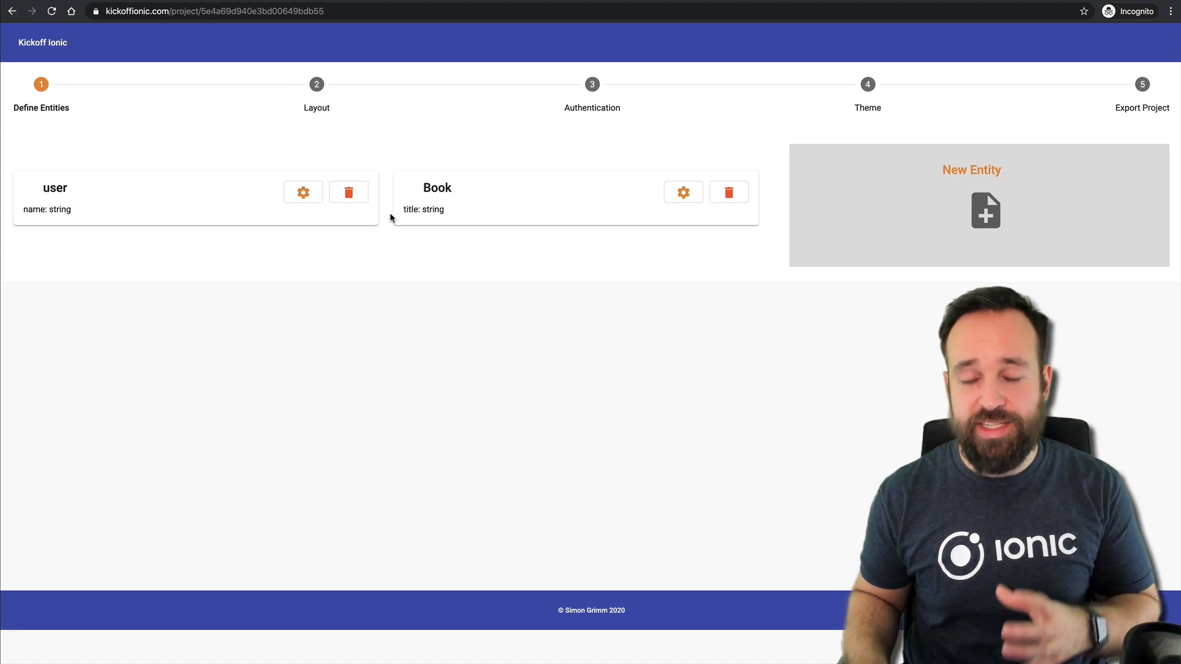
Skip through the Layout, Authentication and Theme steps to Export Project
left_click(316, 83)
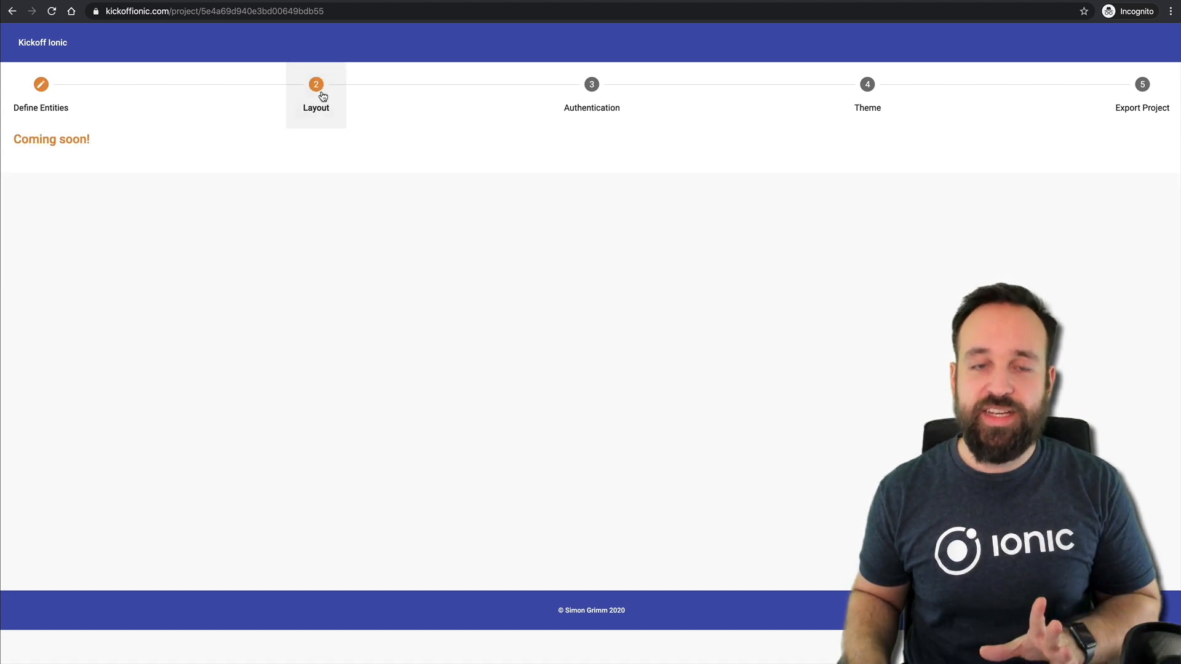
left_click(867, 96)
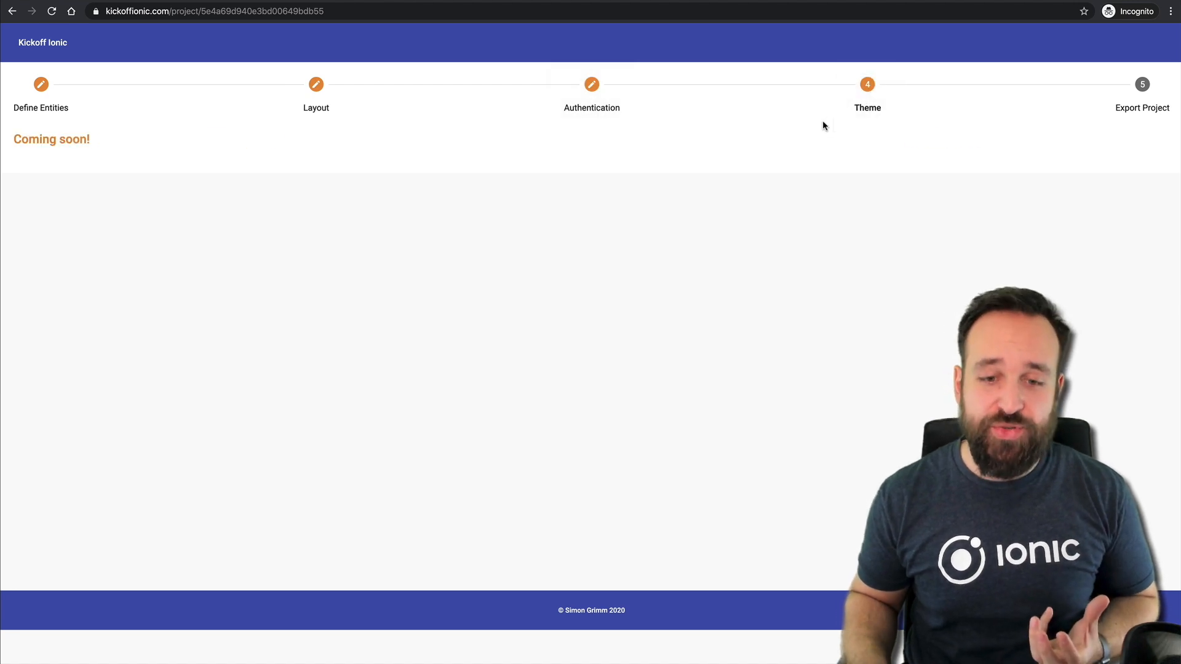
left_click(1142, 84)
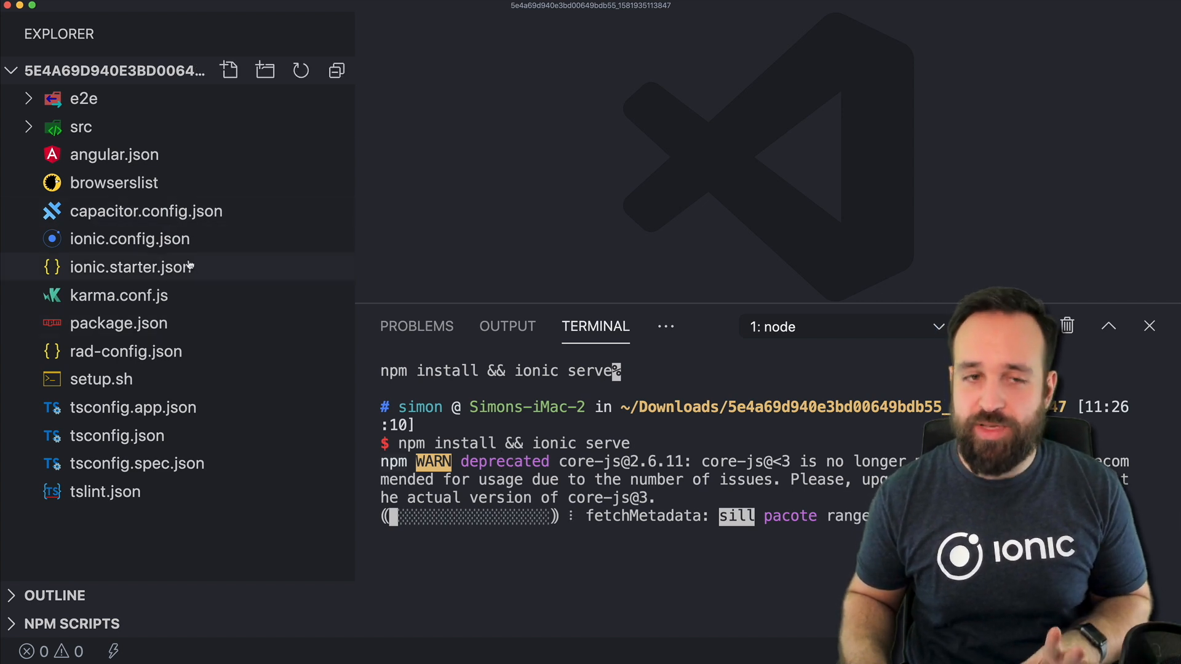
Expand src > app > pages and services and view book.service.ts
left_click(80, 126)
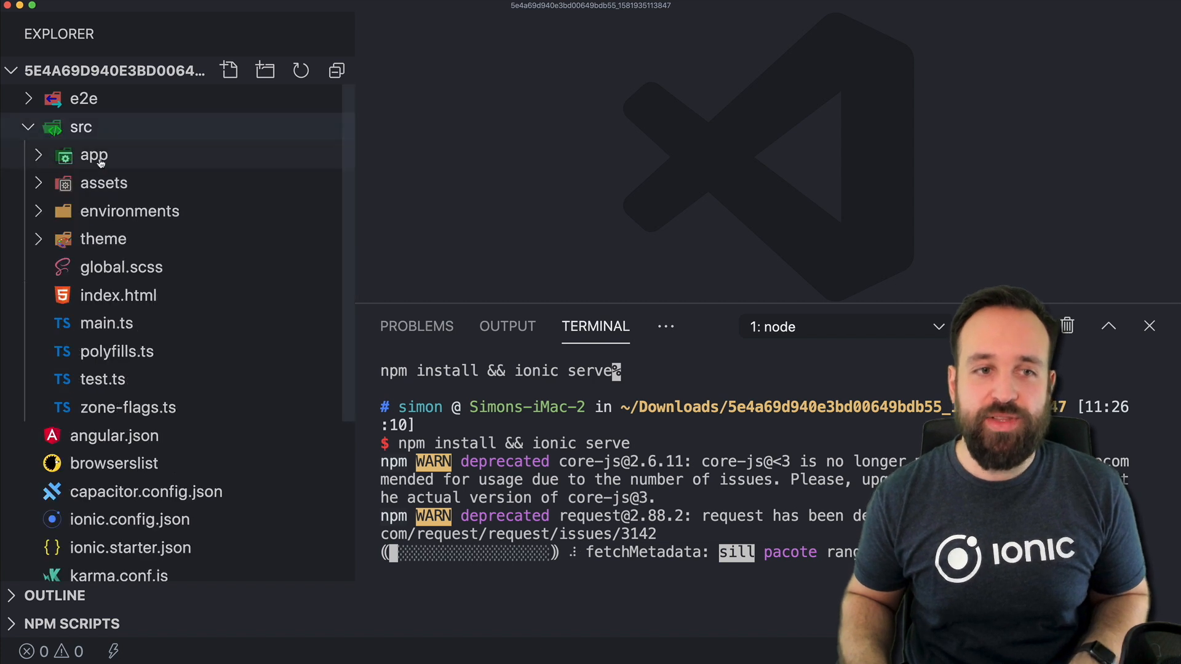
left_click(95, 155)
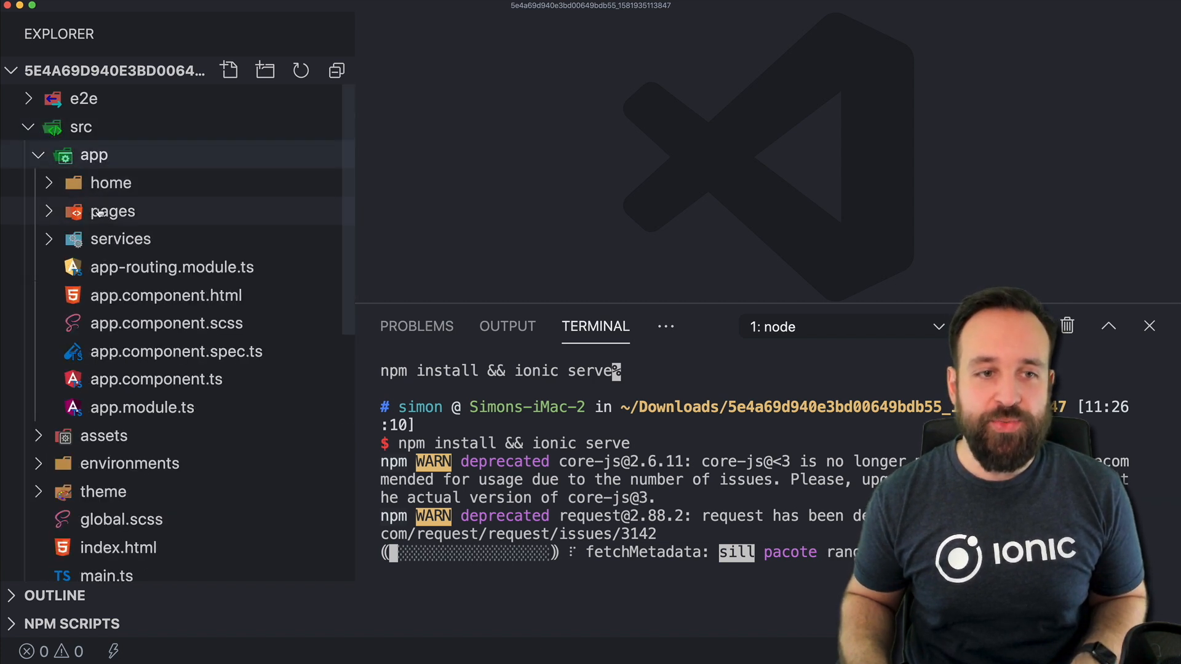
left_click(112, 212)
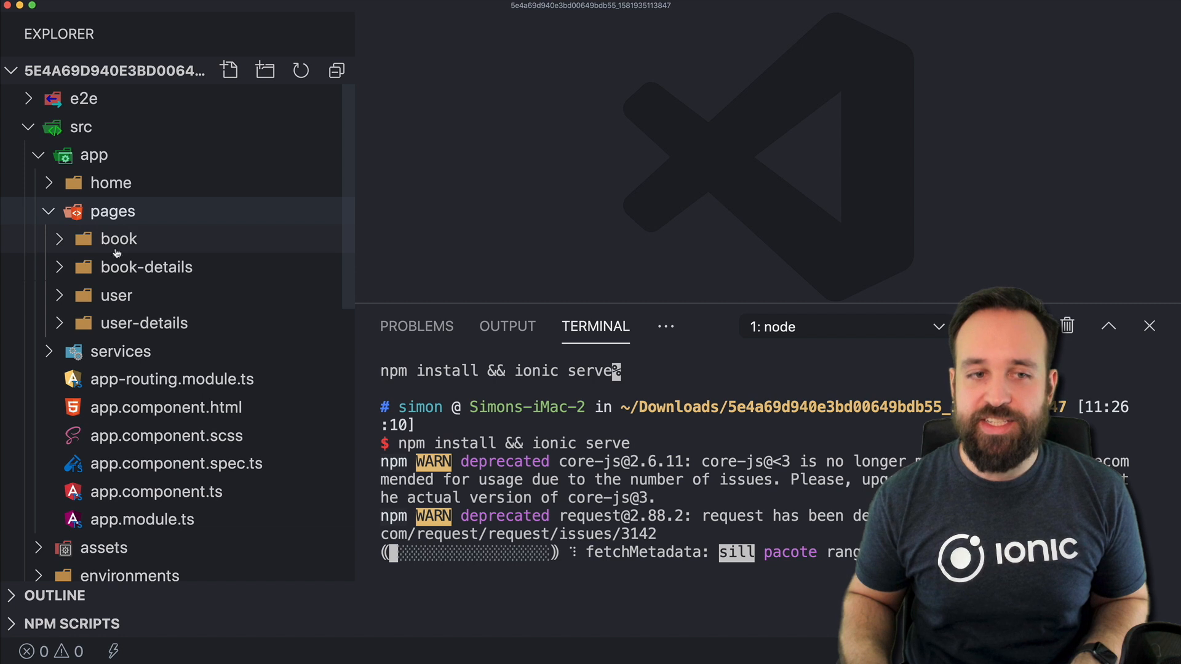
mouse_move(115, 295)
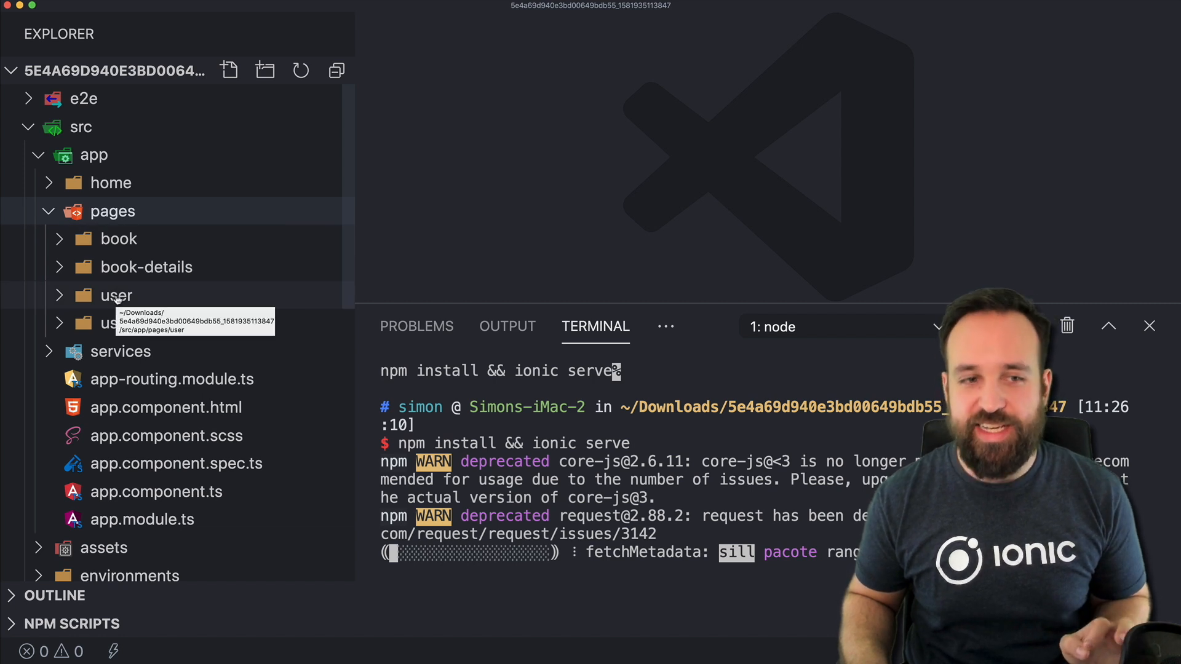
left_click(121, 350)
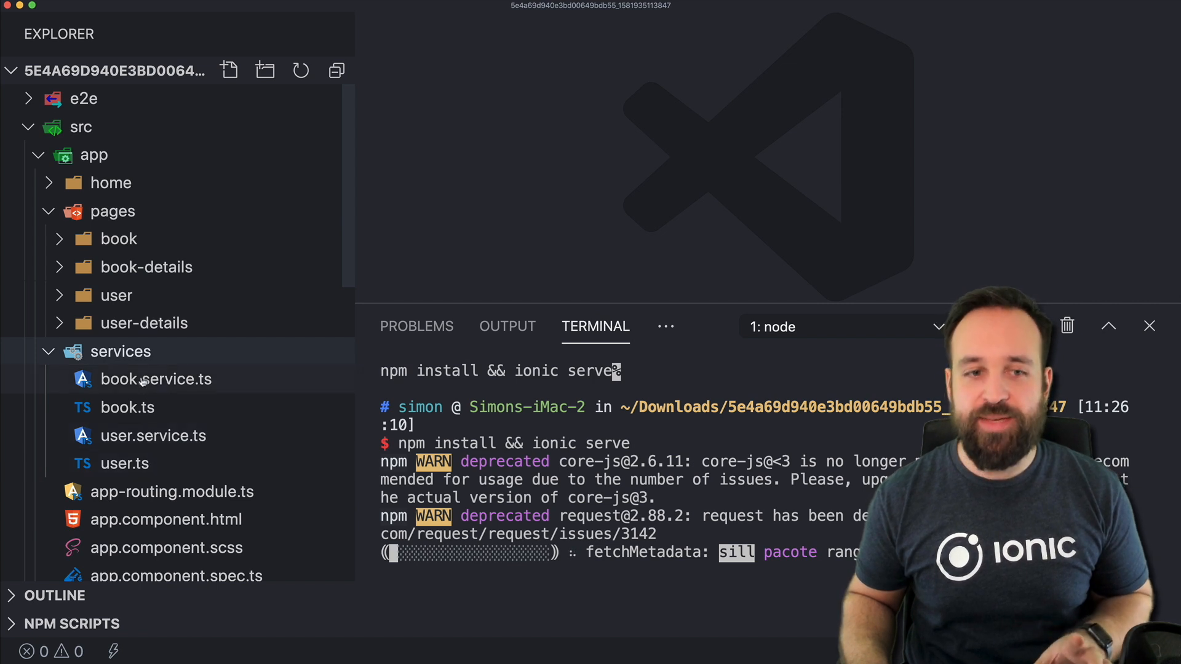
left_click(156, 379)
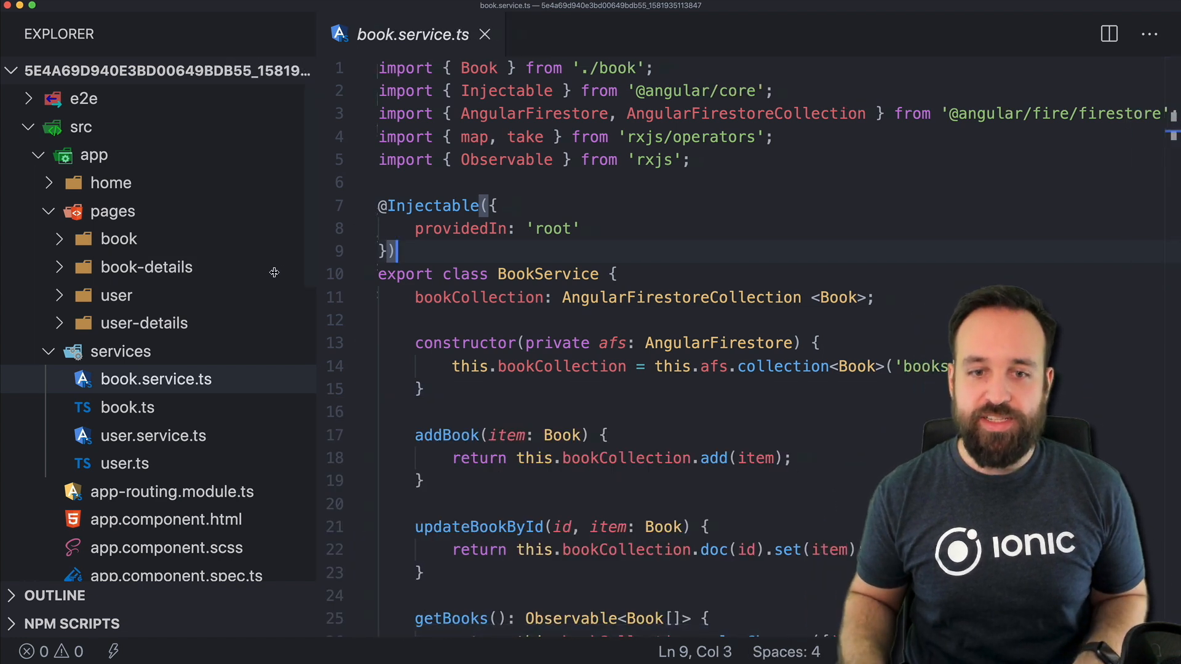
Inspect the Book type in the service, then the book.ts and user.ts models
scroll("down", 3)
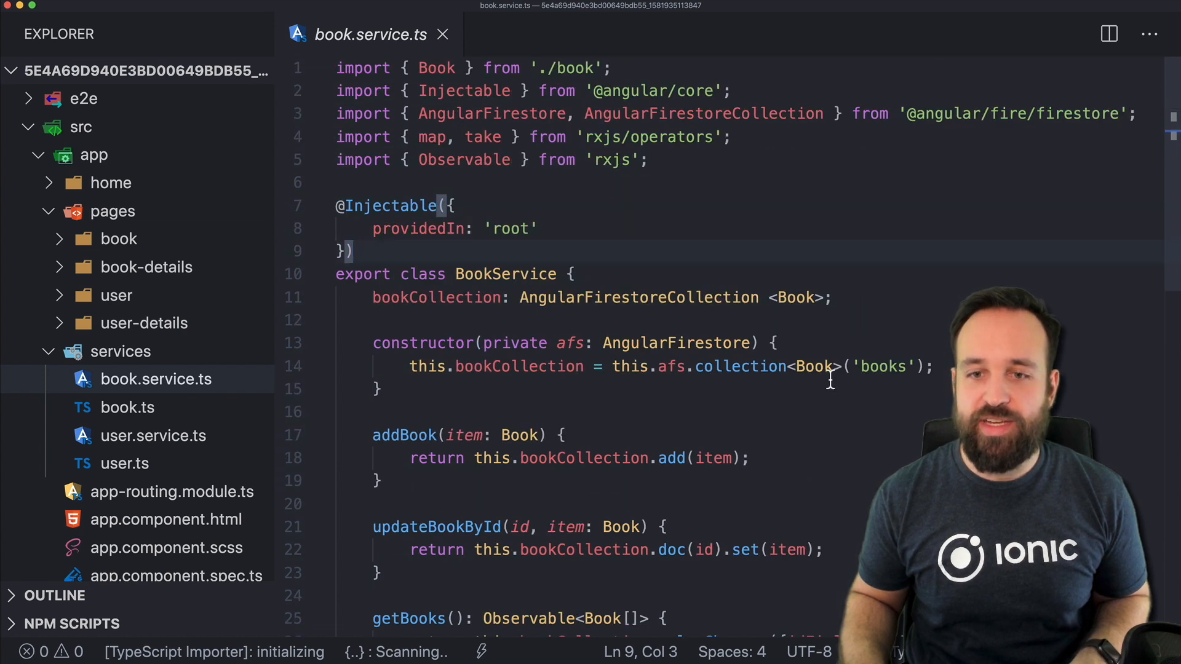
double_click(813, 367)
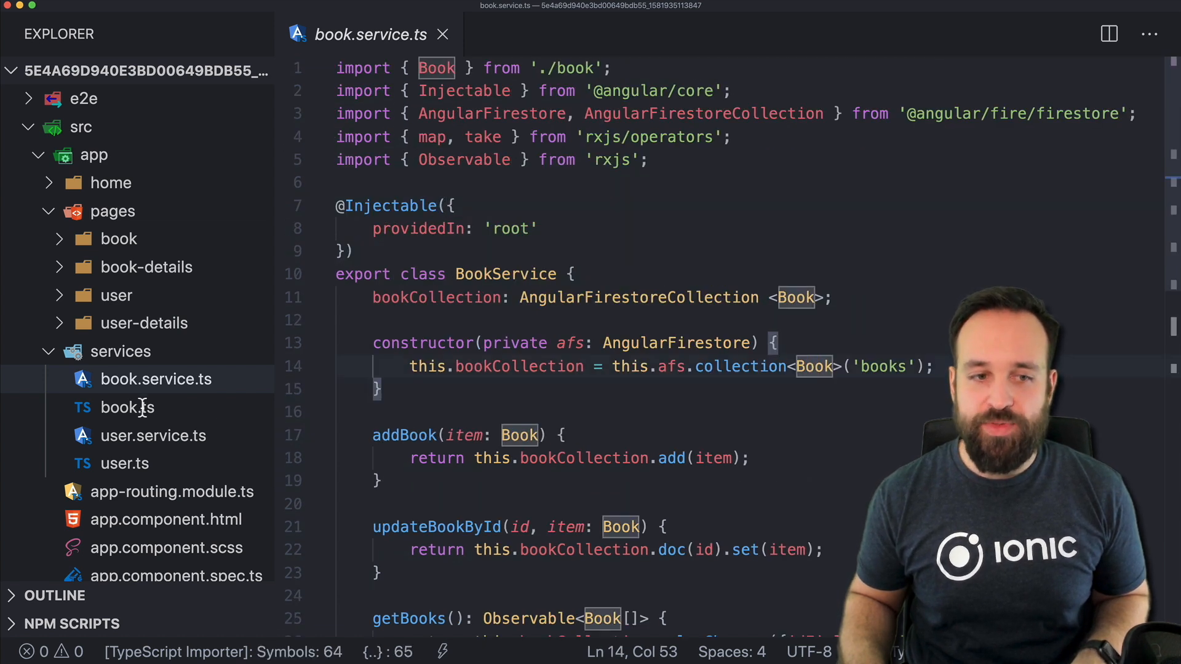
left_click(127, 407)
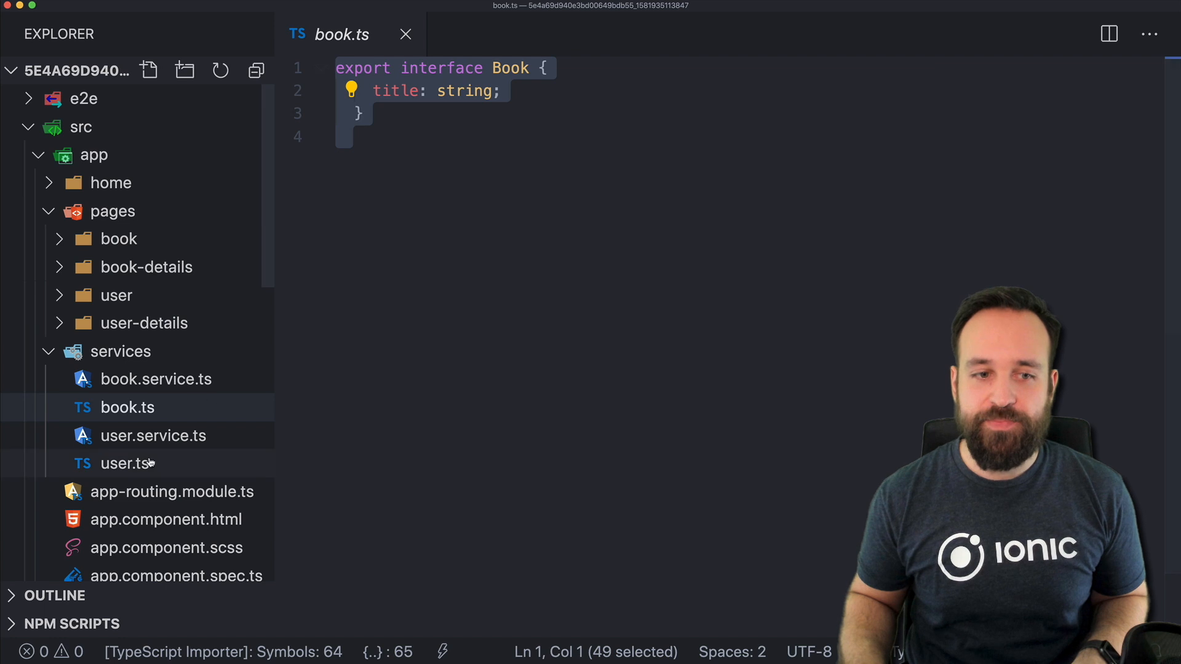
left_click(124, 464)
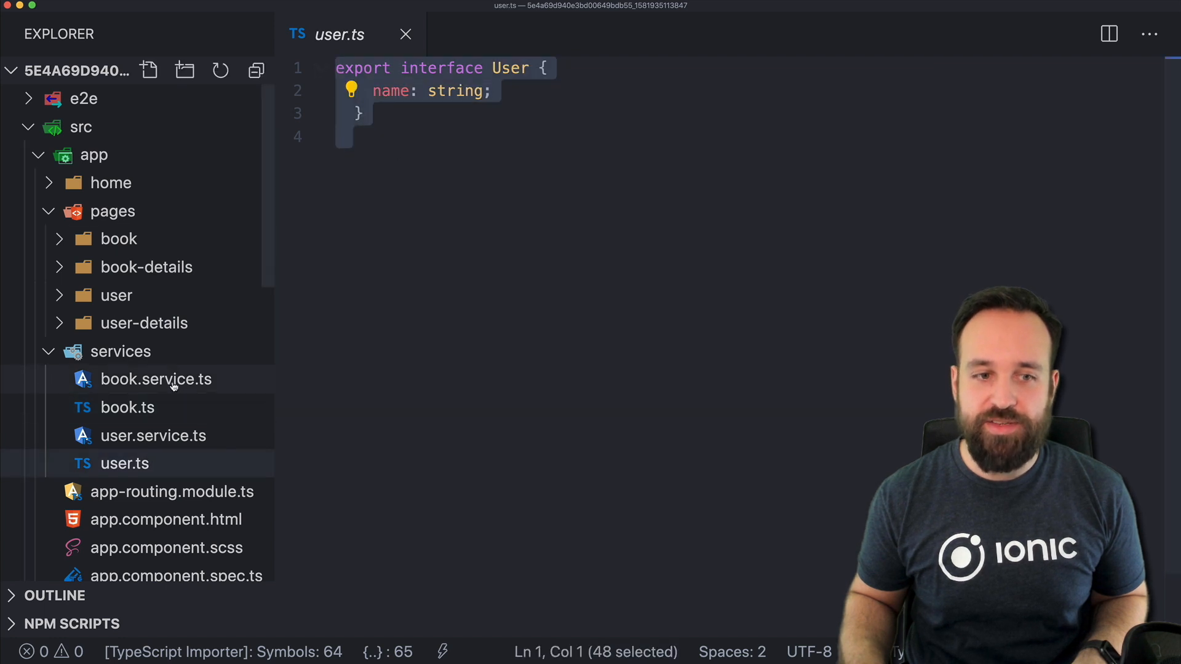
Review book.service.ts and user.service.ts, ending on the Book model
left_click(156, 379)
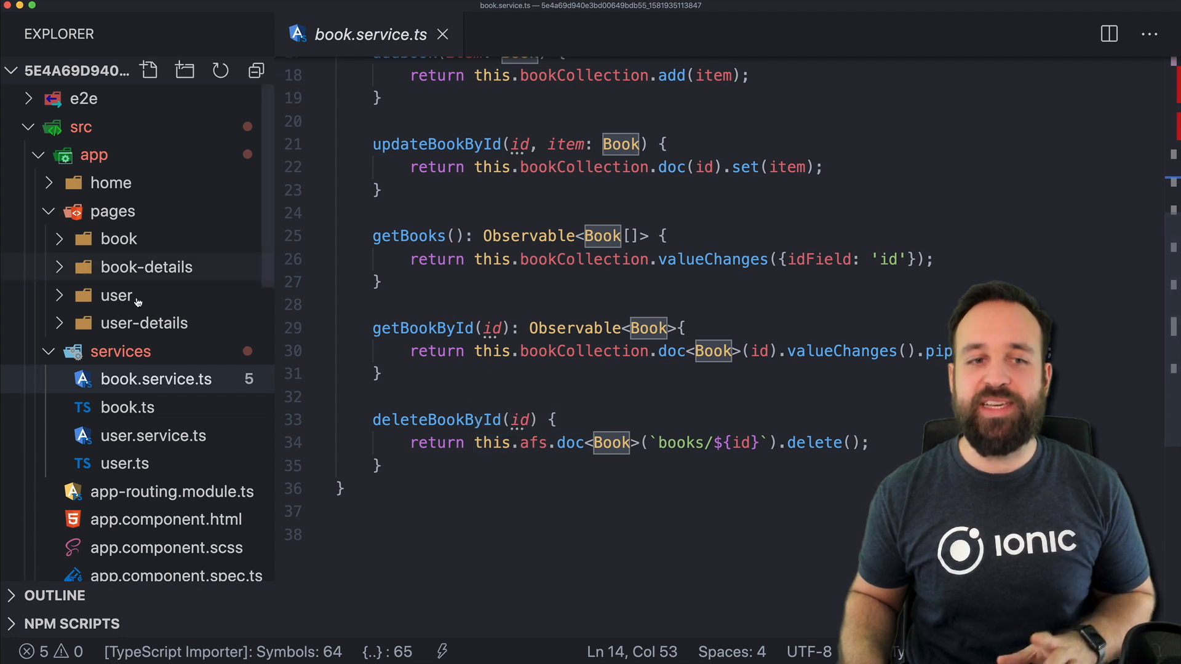
mouse_move(145, 322)
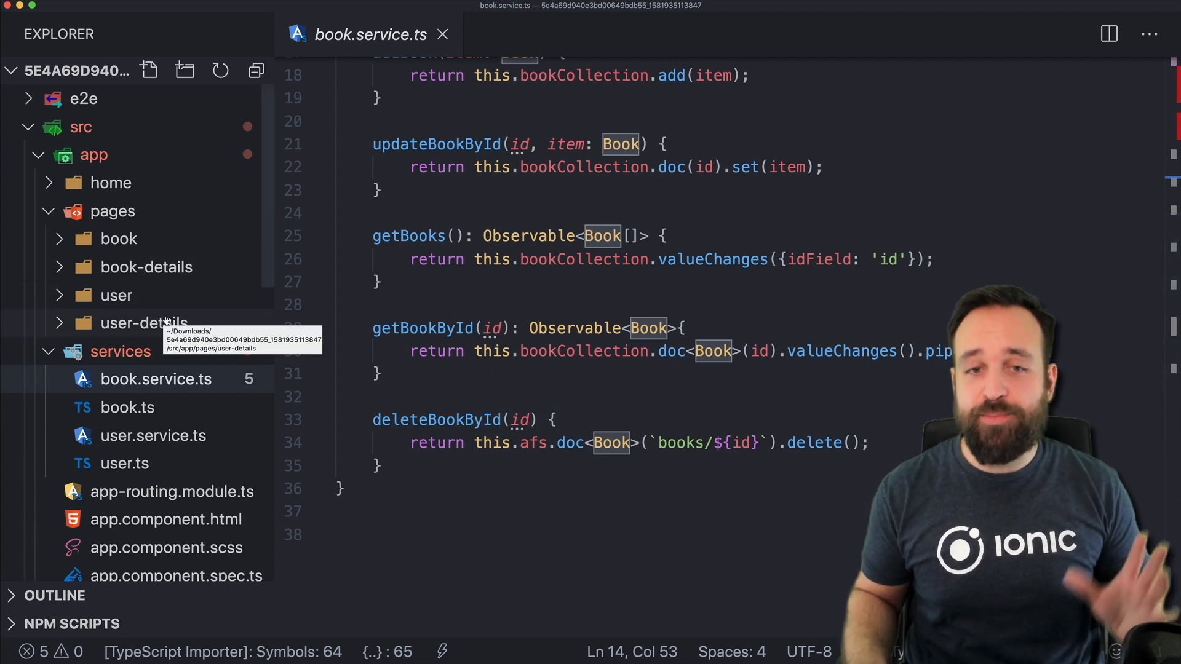
left_click(153, 435)
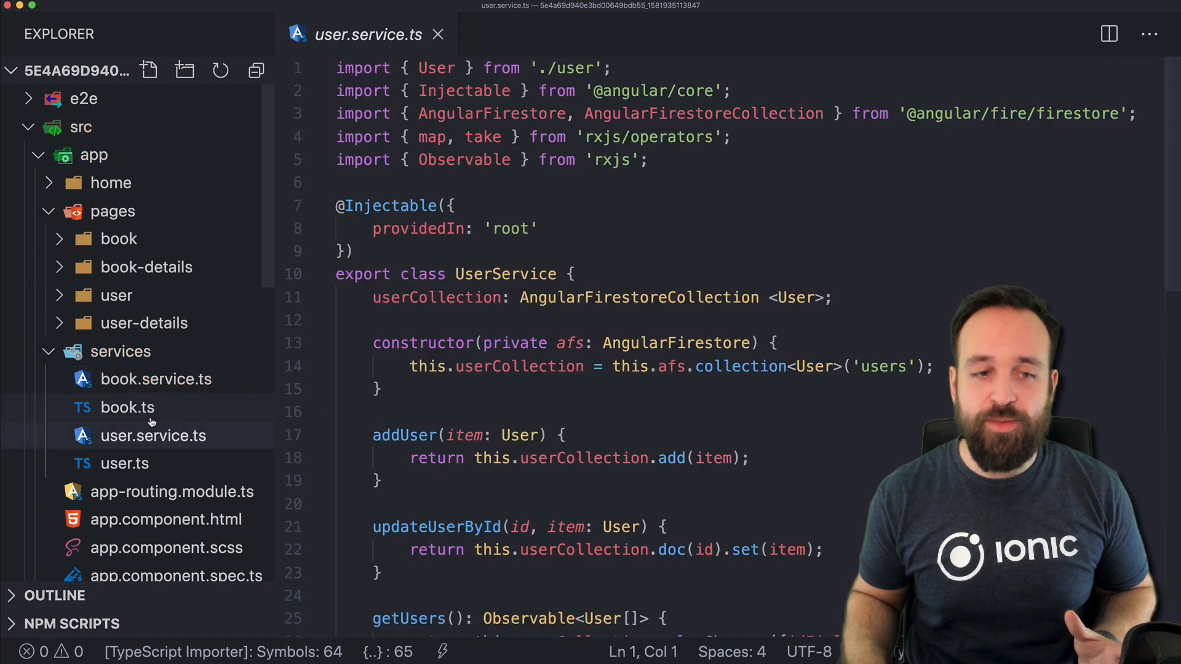
left_click(127, 407)
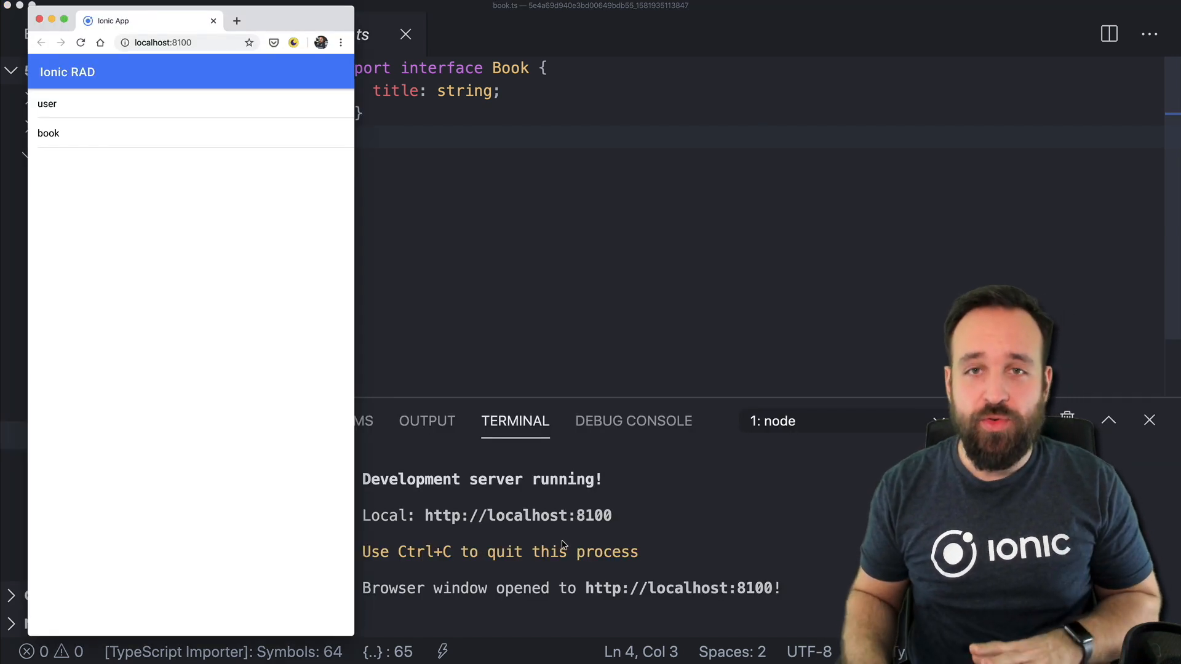
mouse_move(135, 212)
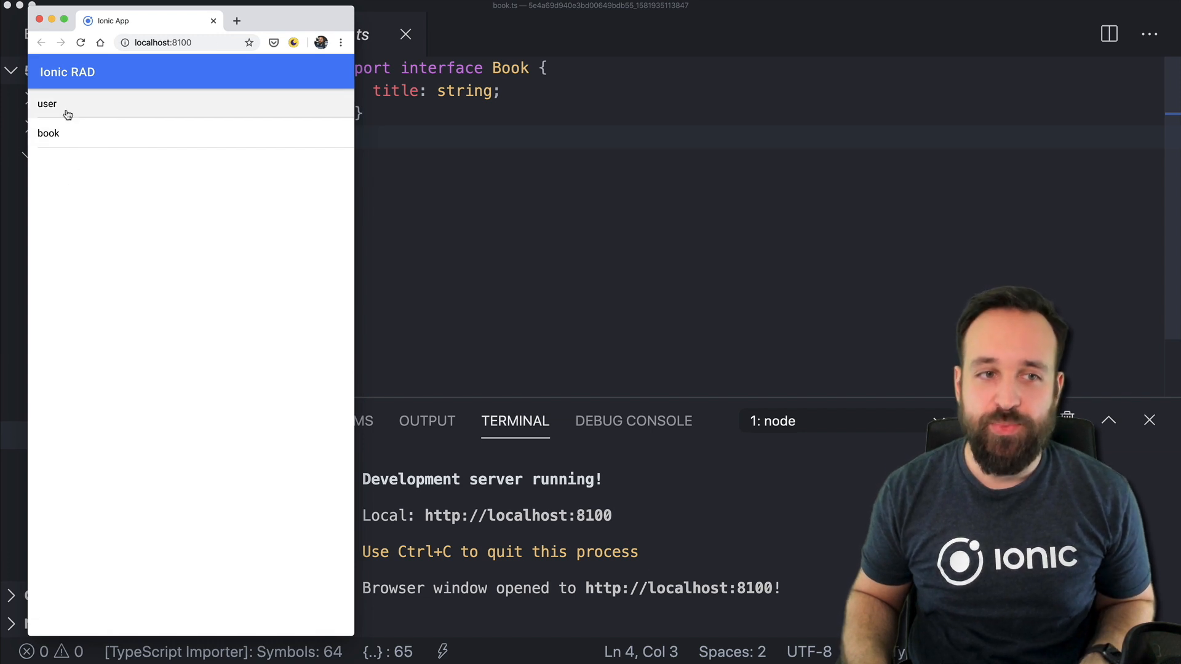
Add a user named simonvideo, save it, and go back toward the books list
left_click(47, 103)
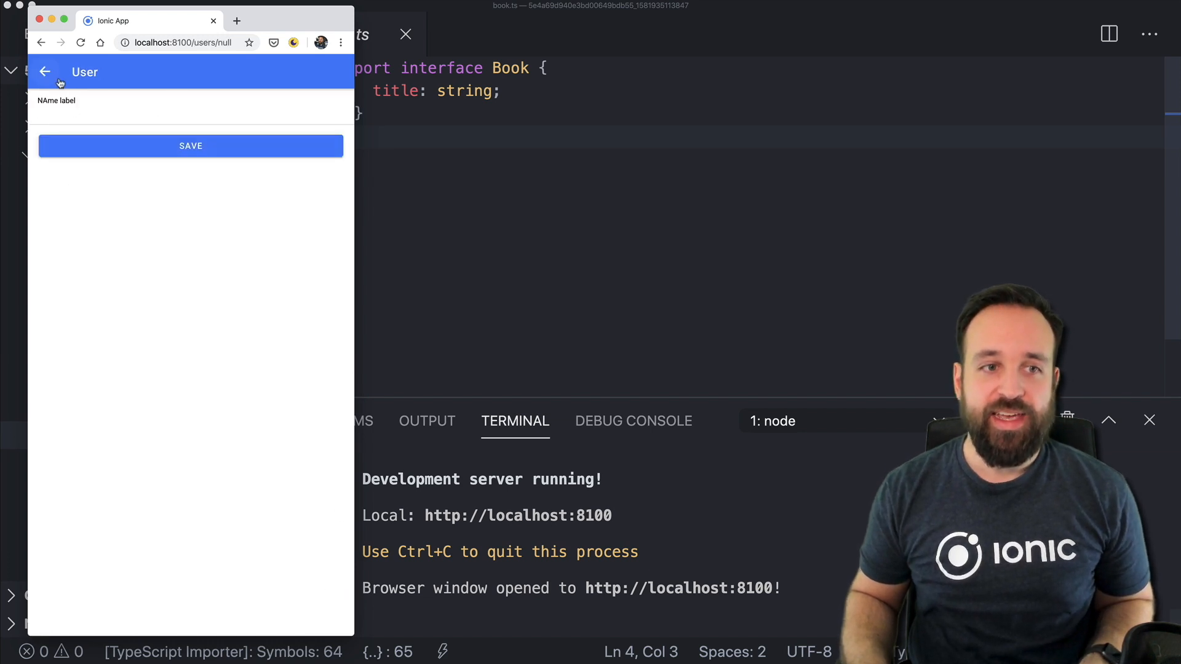
type("simonv")
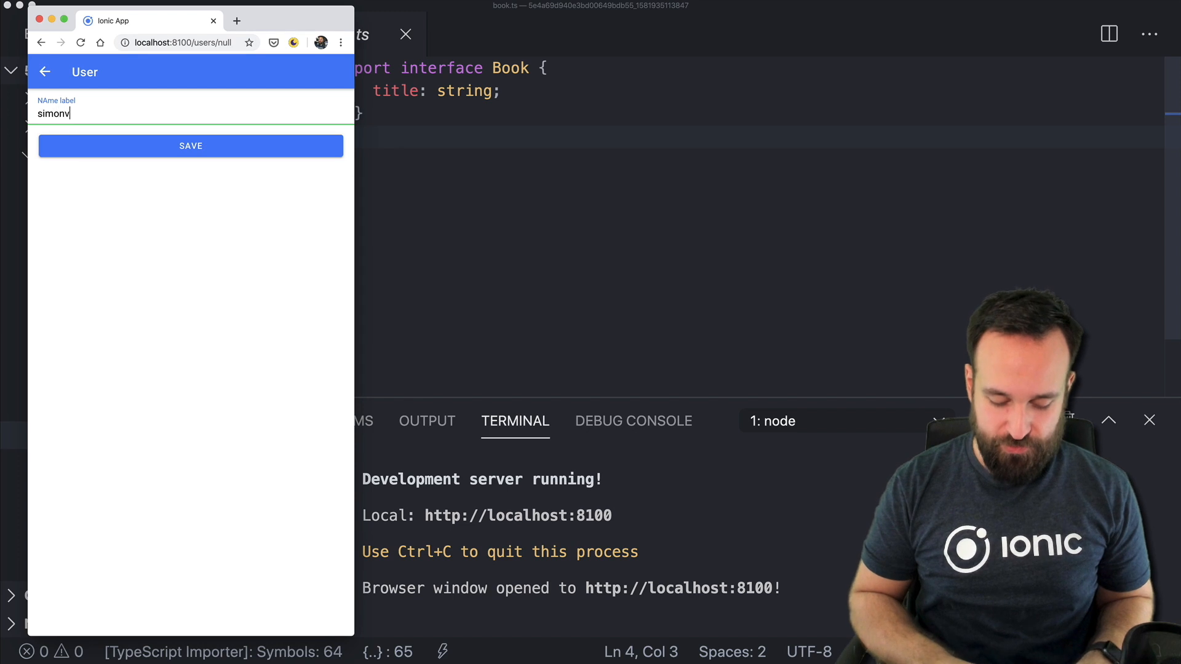
left_click(191, 145)
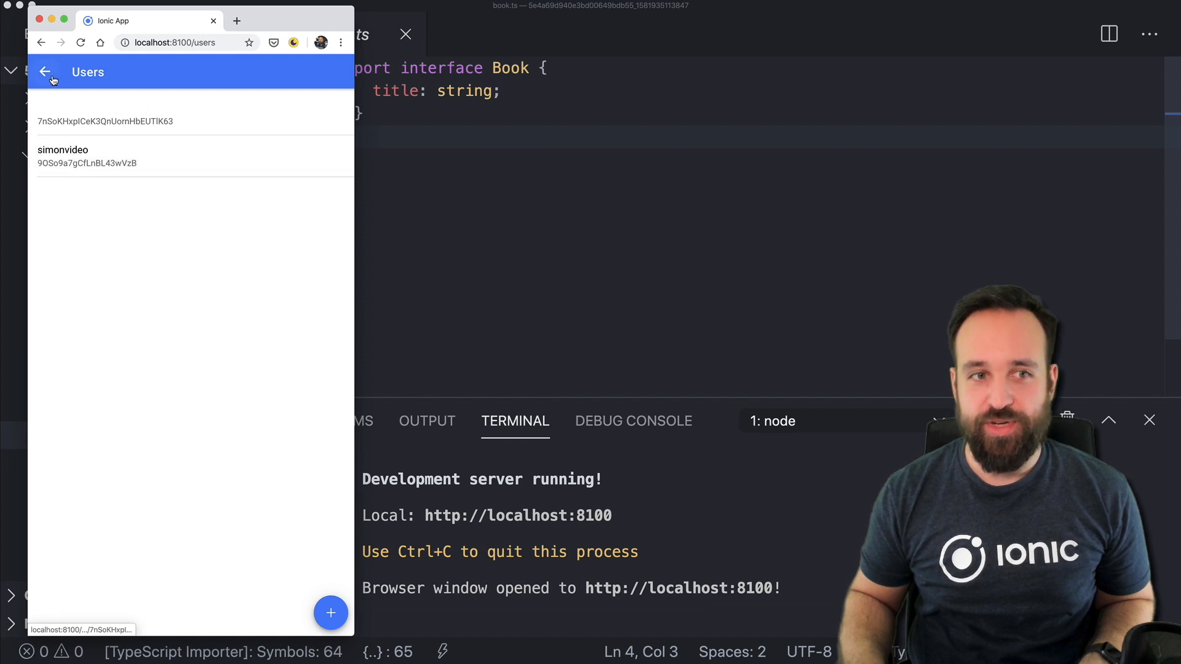
left_click(44, 72)
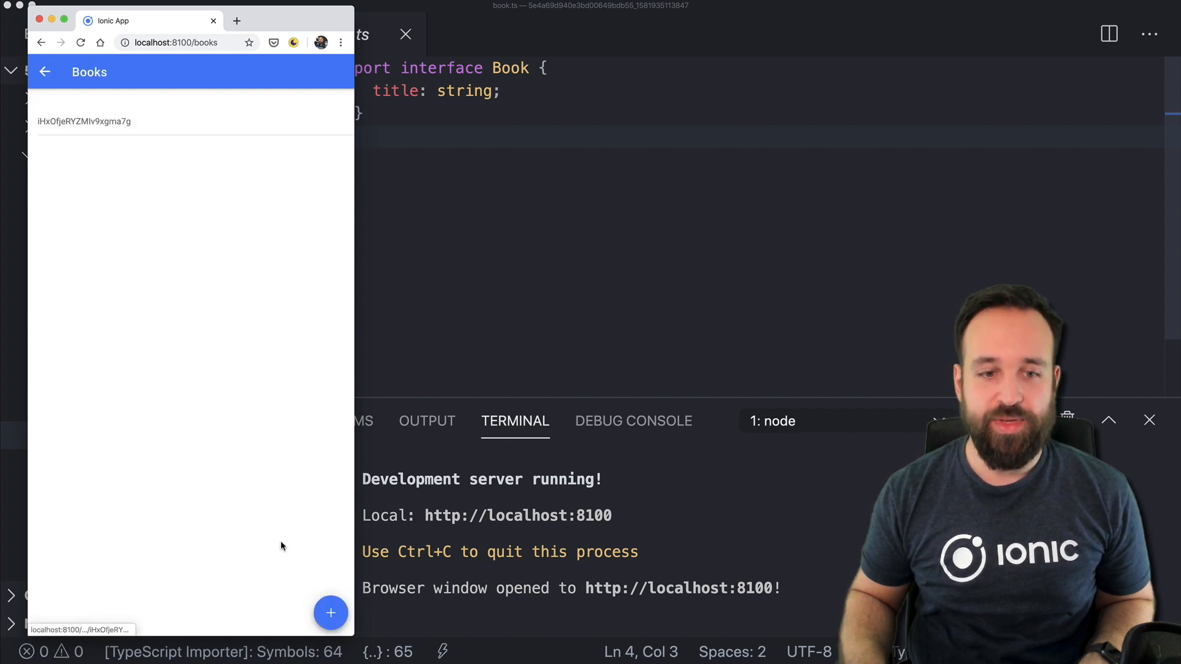
Add and save a book titled 'whatever book'
left_click(329, 613)
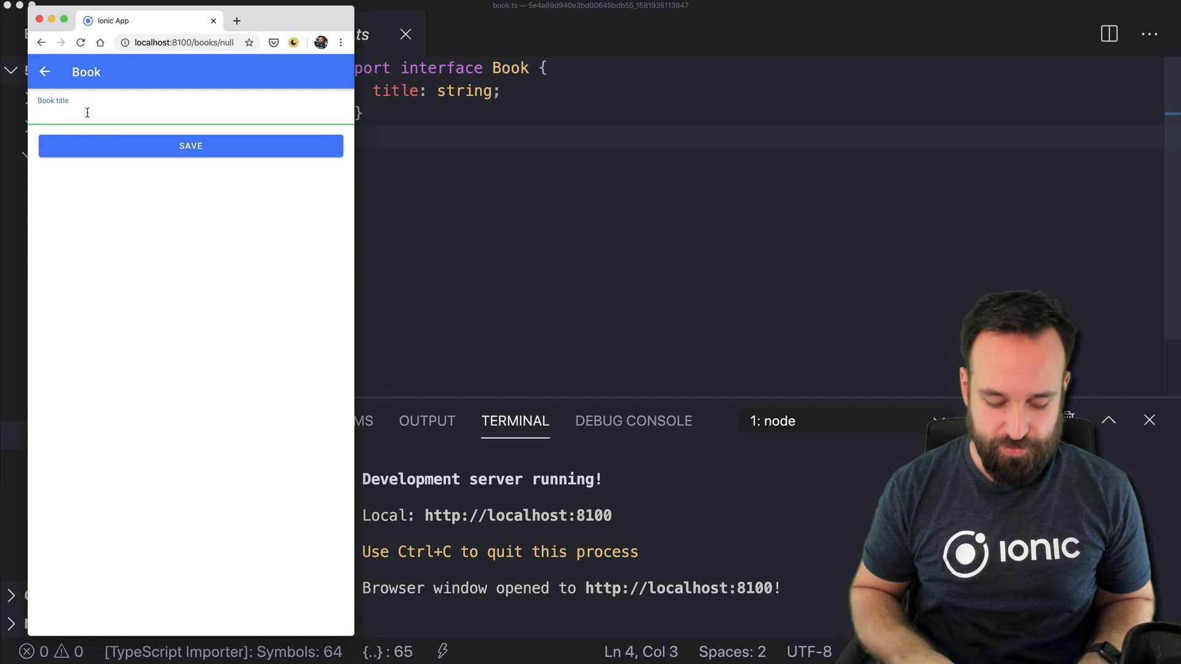
type("whatever b")
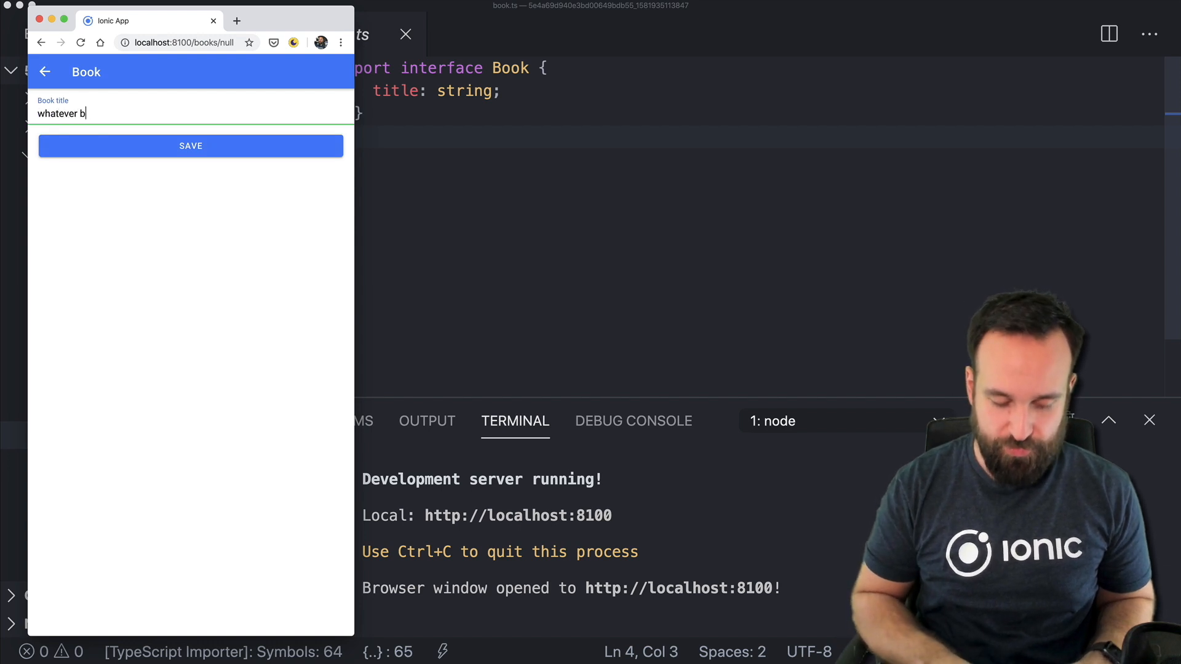
type("ook")
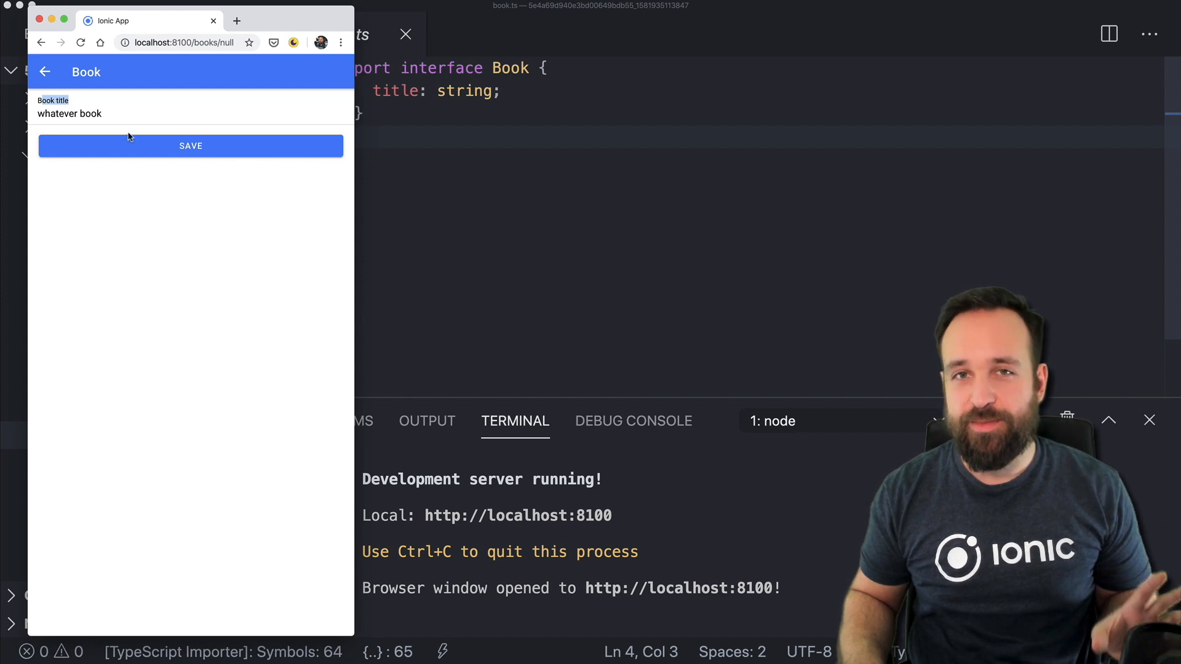
left_click(191, 145)
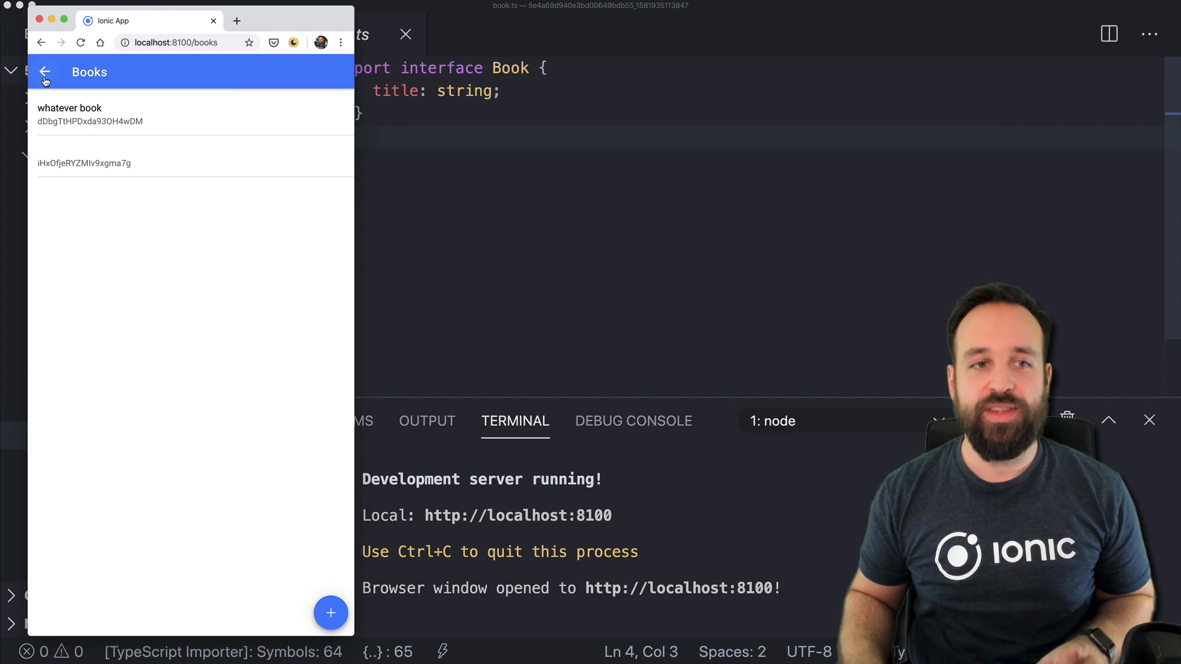
Delete the 'whatever book' entry again from its detail view
left_click(69, 113)
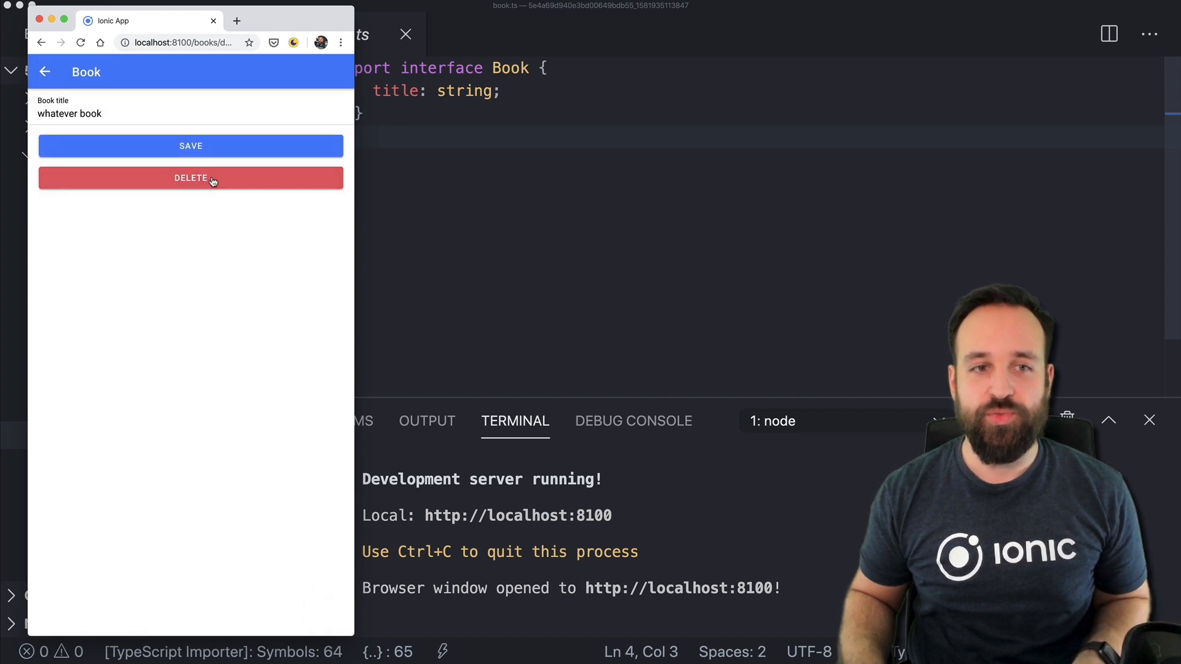
left_click(190, 177)
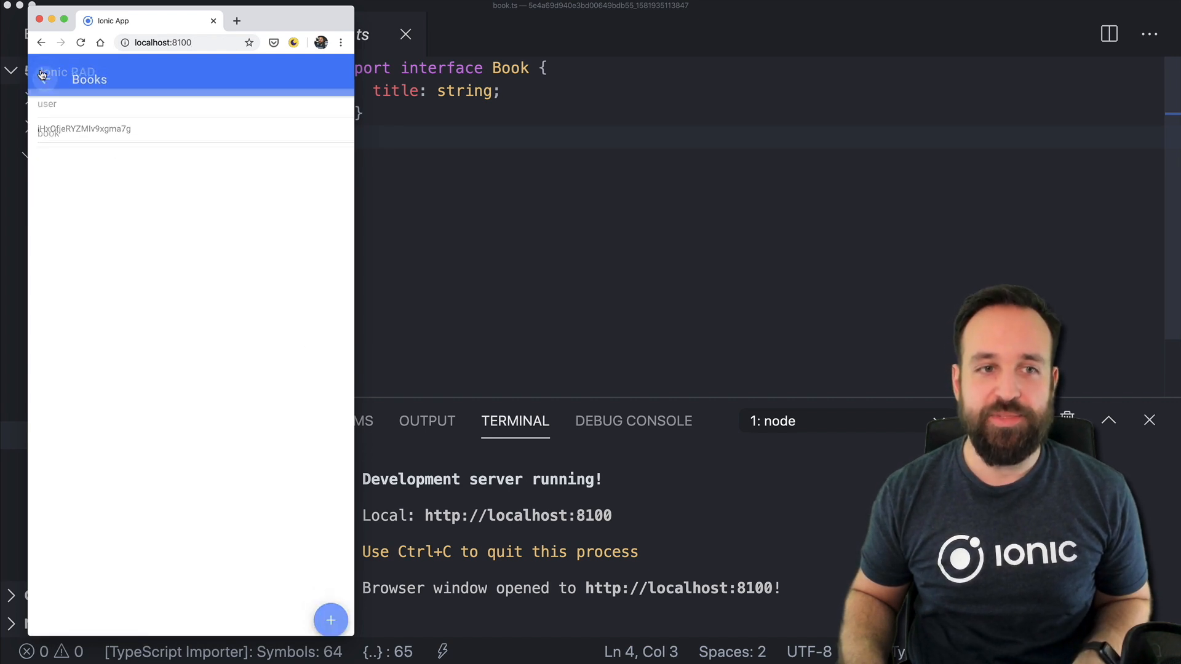